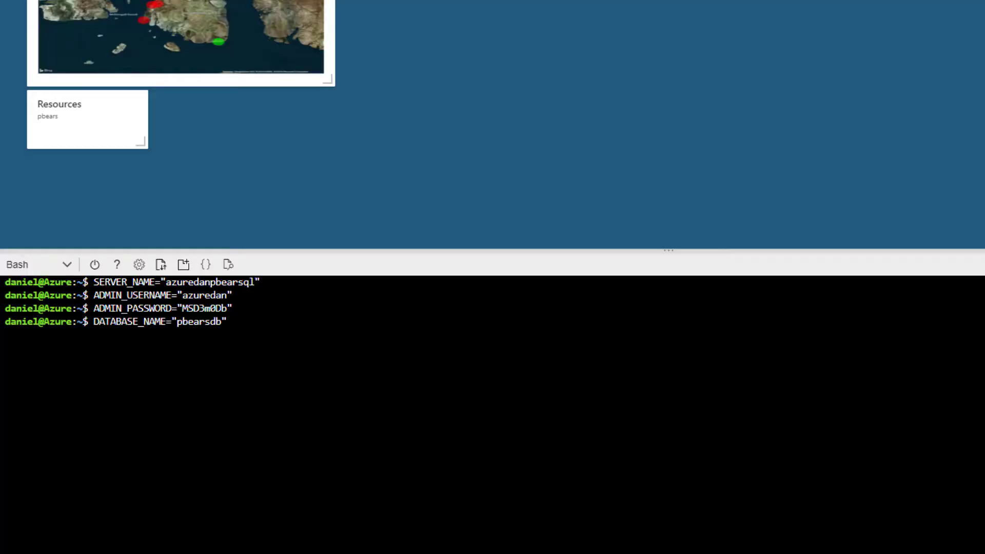
Create SQL server azuredanpbearsql in pbears via az CLI, then start pbearsdb at S0
{"action": "type", "text": "az sql server create --name $SERVER_NAME --resource-group pbears --location southcentralus --admin-user $ADMIN_USERNAME --admin-password $ADMIN_PASSWORD"}
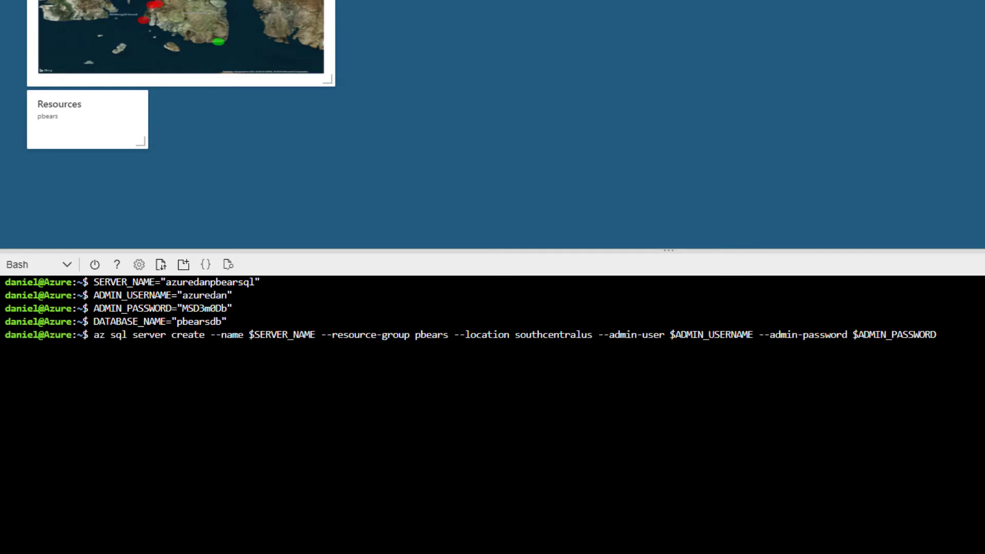
{"action": "key", "text": "Return"}
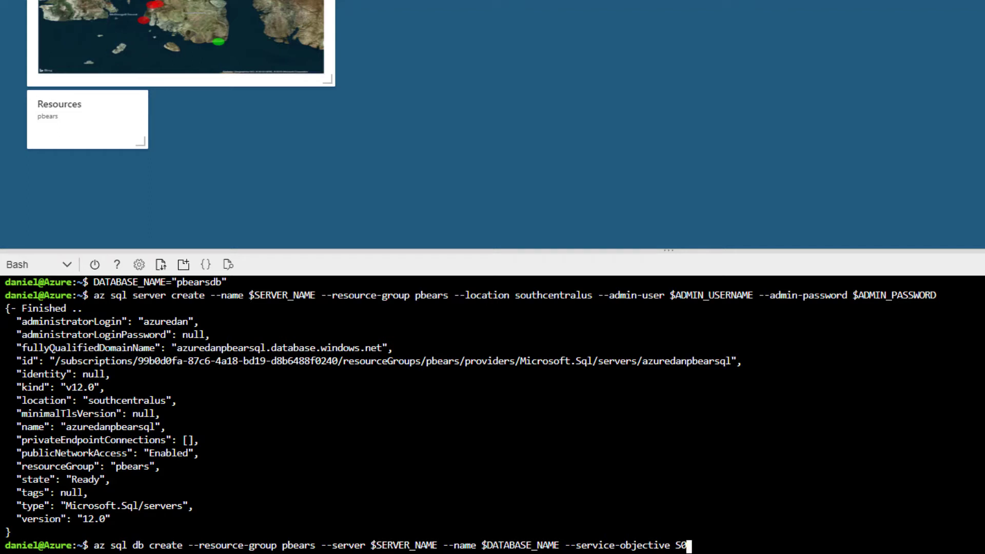
{"action": "key", "text": "Return"}
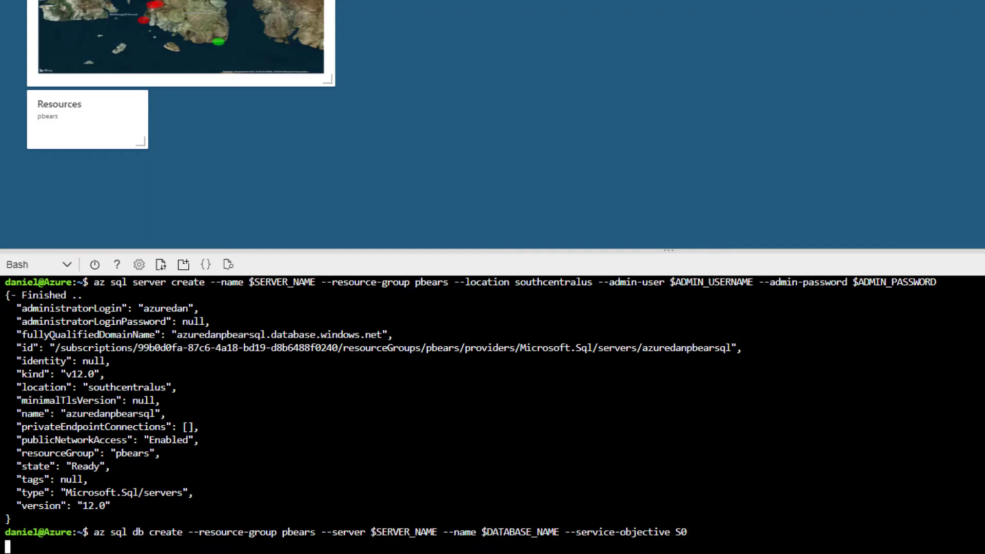
{"action": "key", "text": "Return"}
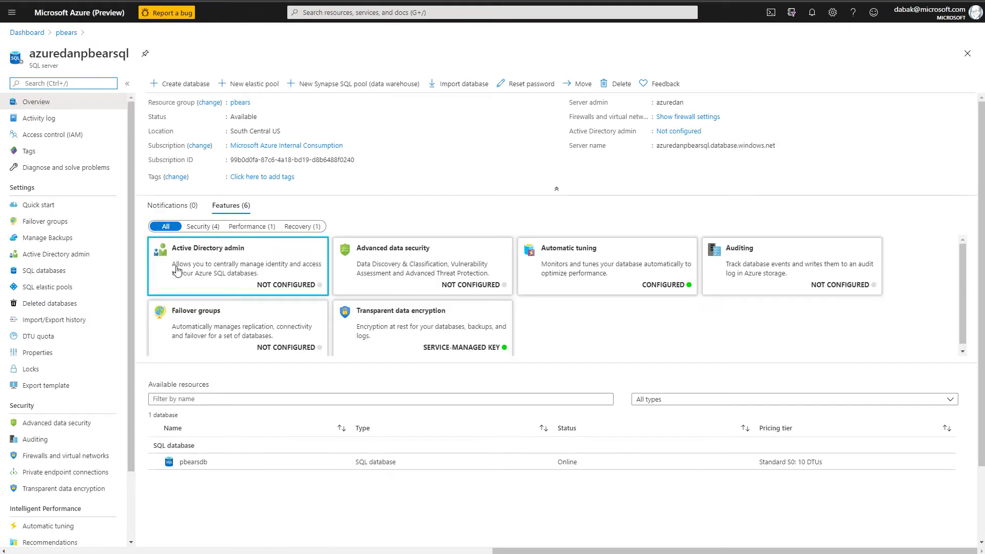
Allow Azure services through the azuredanpbearsql firewall, save, and open pbearsdb
{"action": "left_click", "coordinate": [66, 456]}
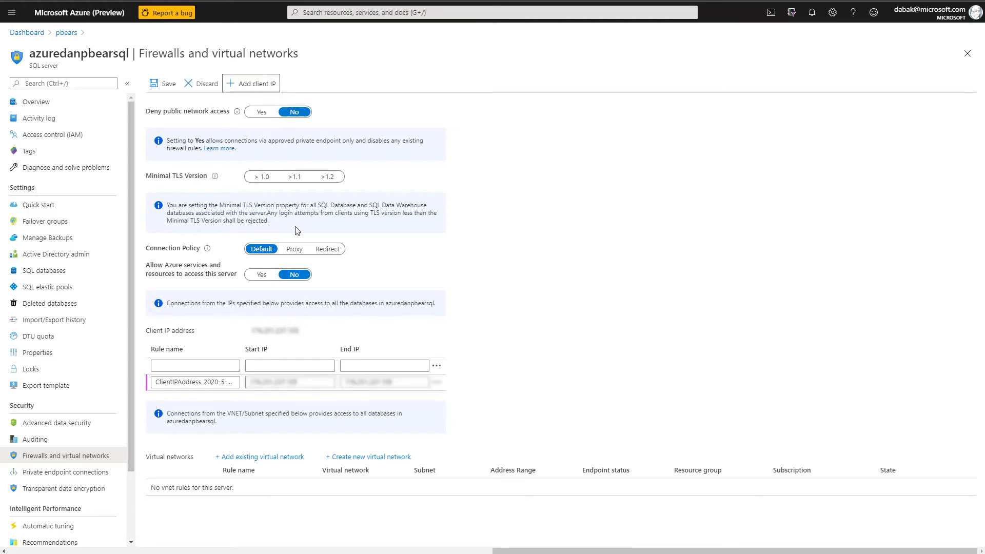
{"action": "left_click", "coordinate": [261, 274]}
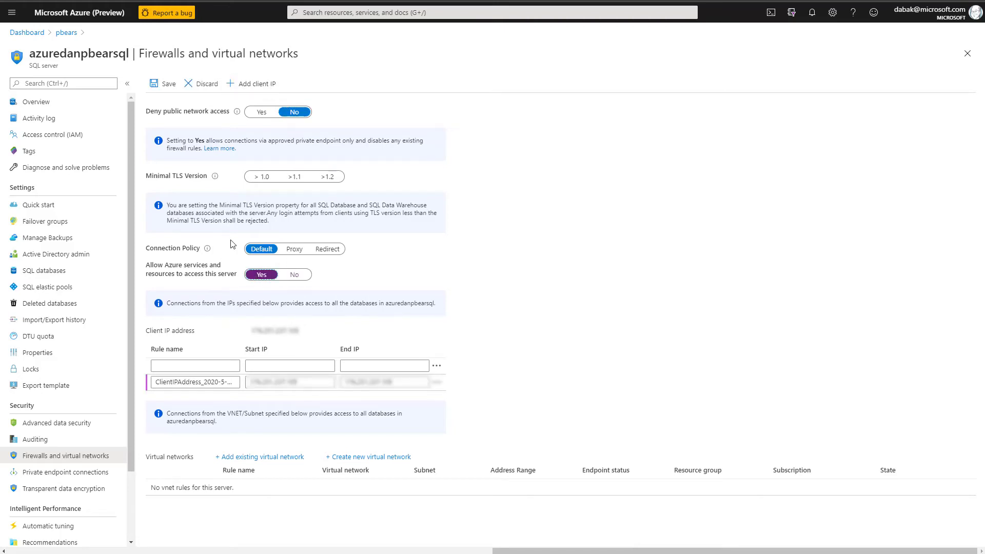
{"action": "left_click", "coordinate": [164, 83]}
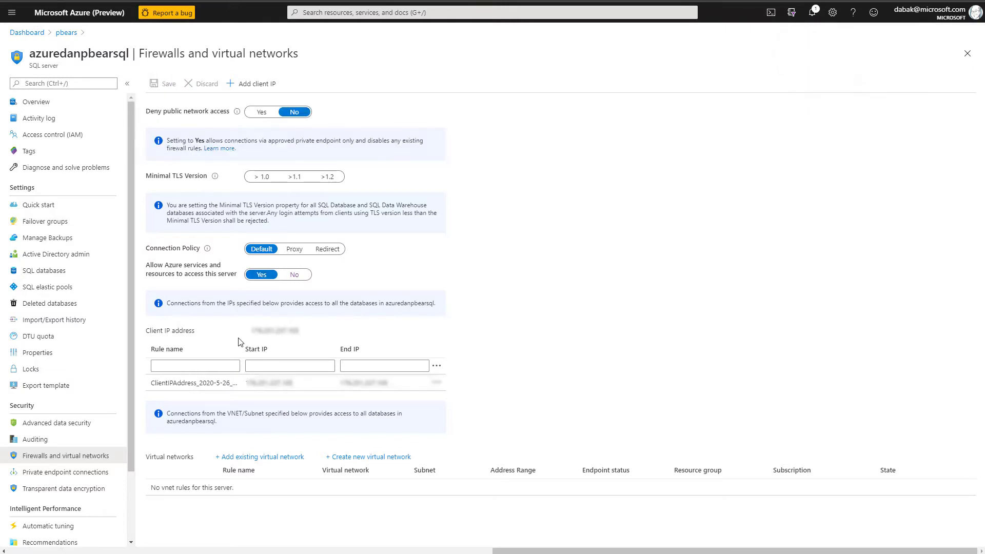
{"action": "left_click", "coordinate": [44, 270]}
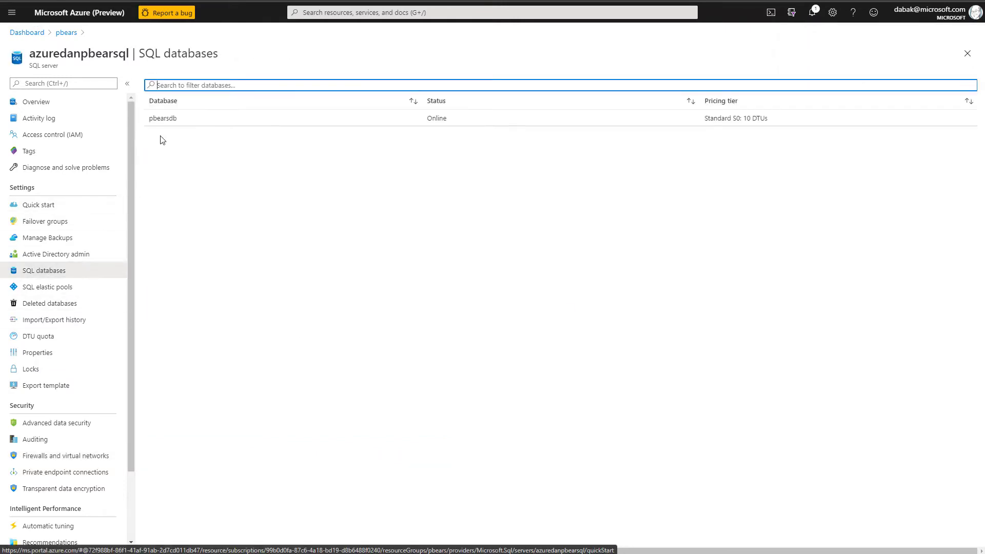
{"action": "left_click", "coordinate": [162, 118]}
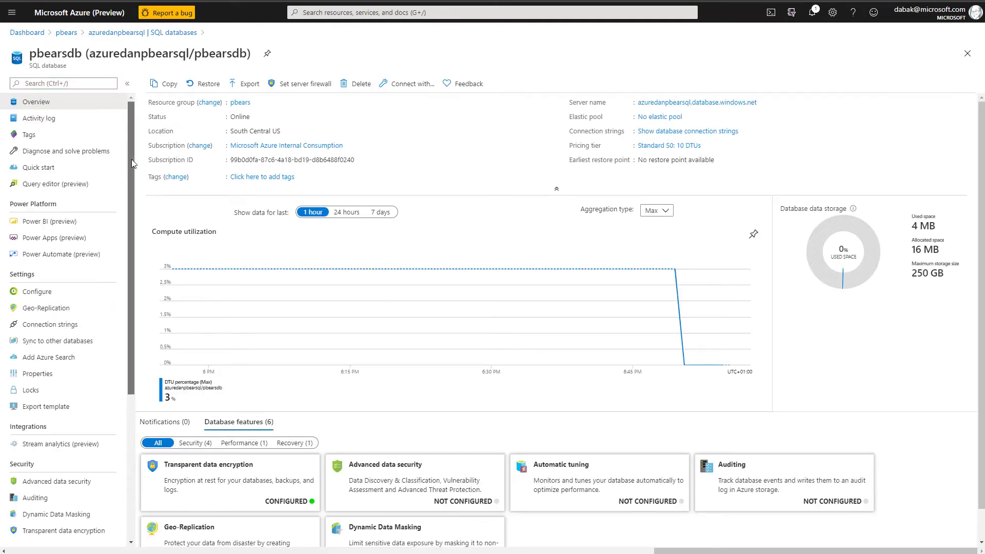
Log in to pbearsdb's query editor with the admin password
{"action": "left_click", "coordinate": [55, 183]}
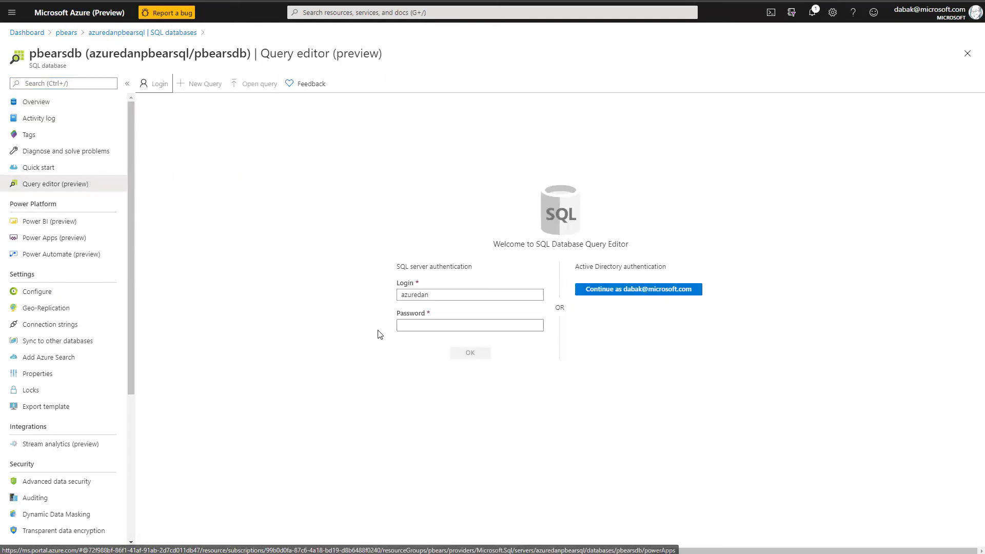
{"action": "type", "text": "••••••••"}
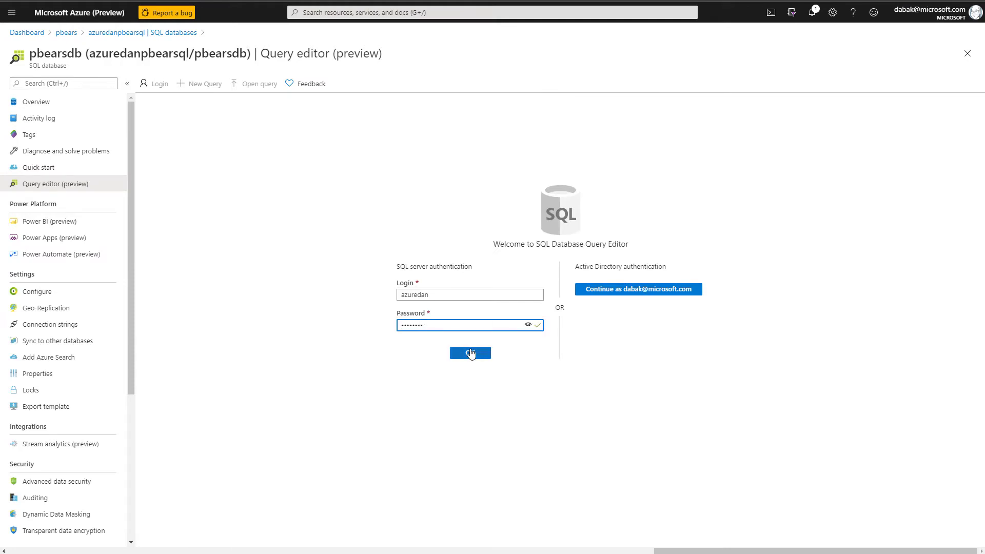
{"action": "left_click", "coordinate": [470, 353]}
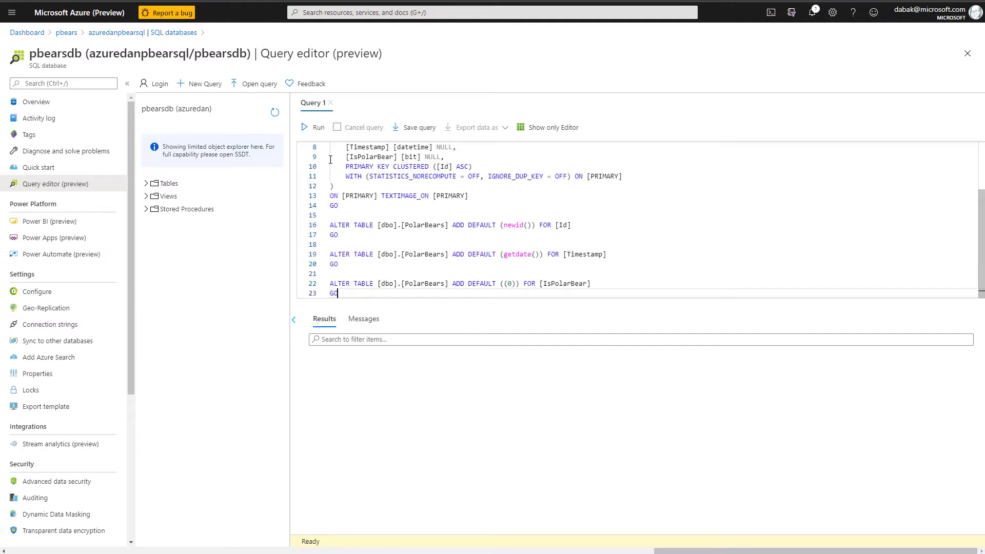
Run the PolarBears CREATE TABLE script and confirm it under Tables
{"action": "left_click", "coordinate": [312, 127]}
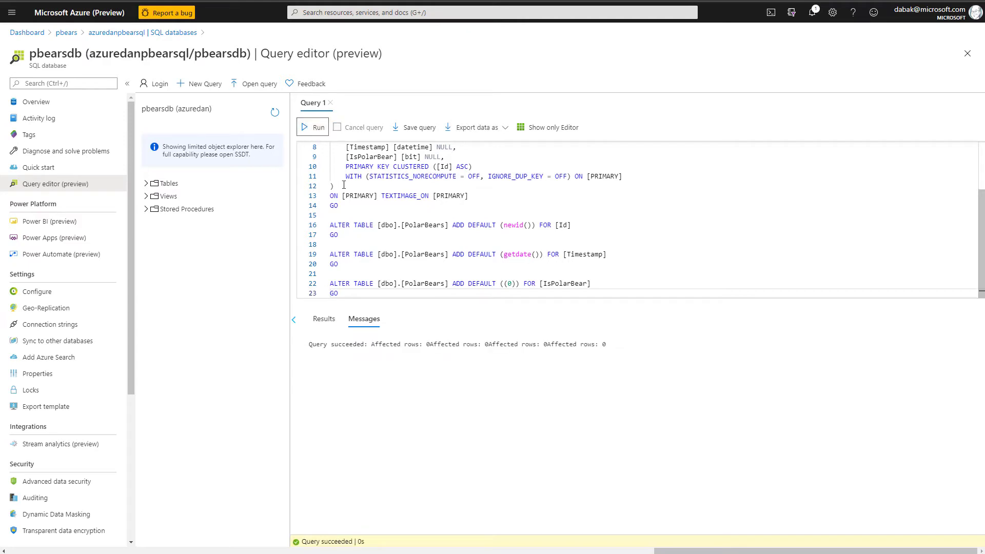
{"action": "left_click", "coordinate": [146, 183]}
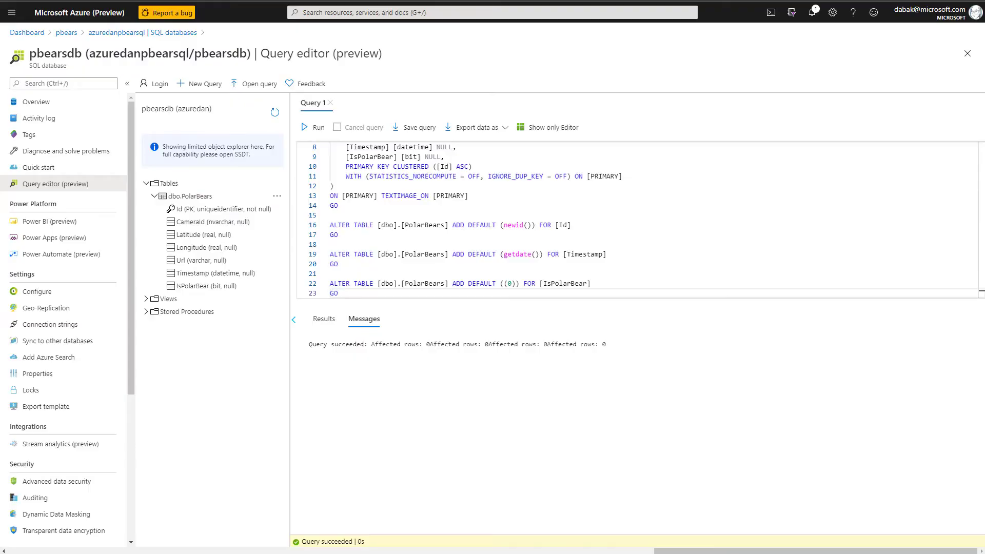
{"action": "left_click", "coordinate": [67, 32]}
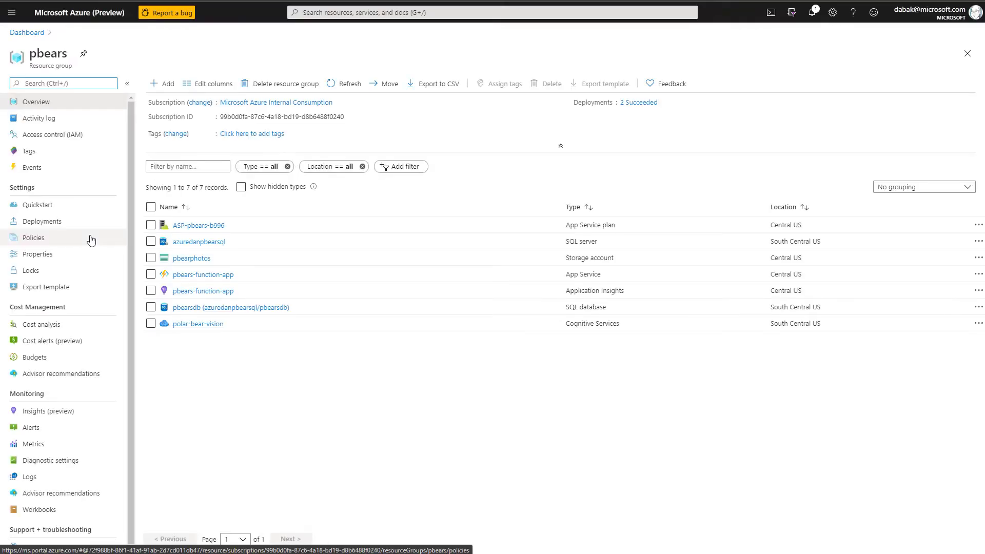
Run npm install tedious in the pbears-function-app console
{"action": "left_click", "coordinate": [203, 274]}
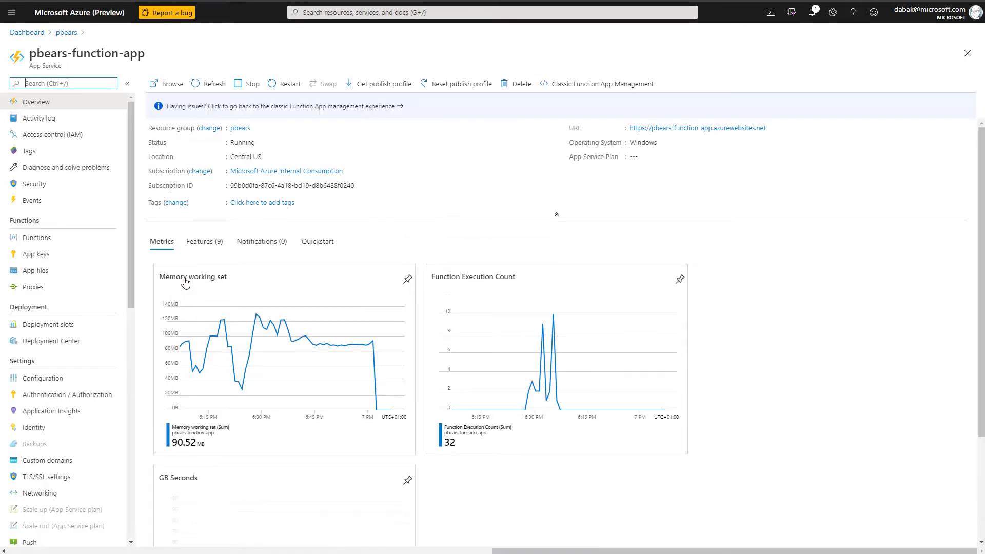
{"action": "scroll", "scroll_direction": "down", "scroll_amount": 3}
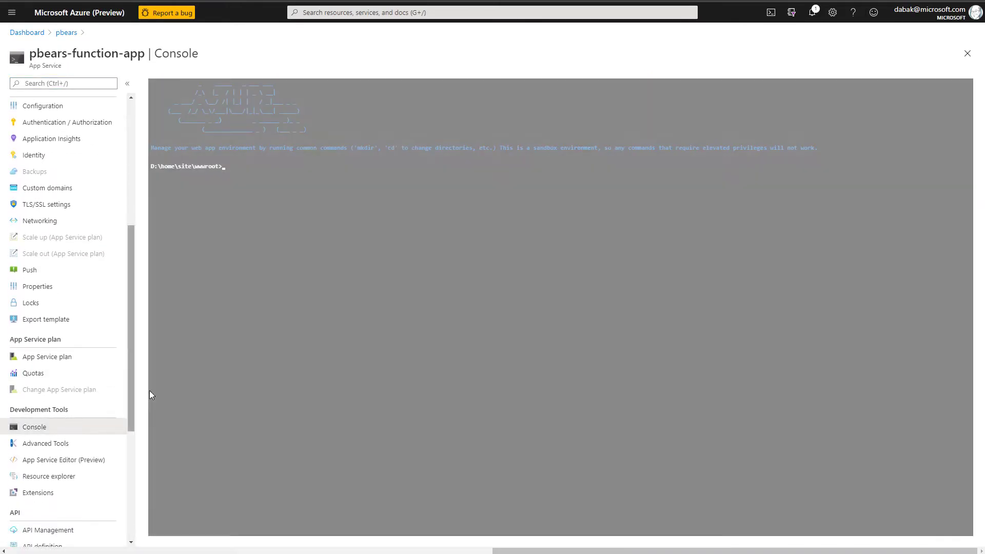
{"action": "type", "text": "npm ins"}
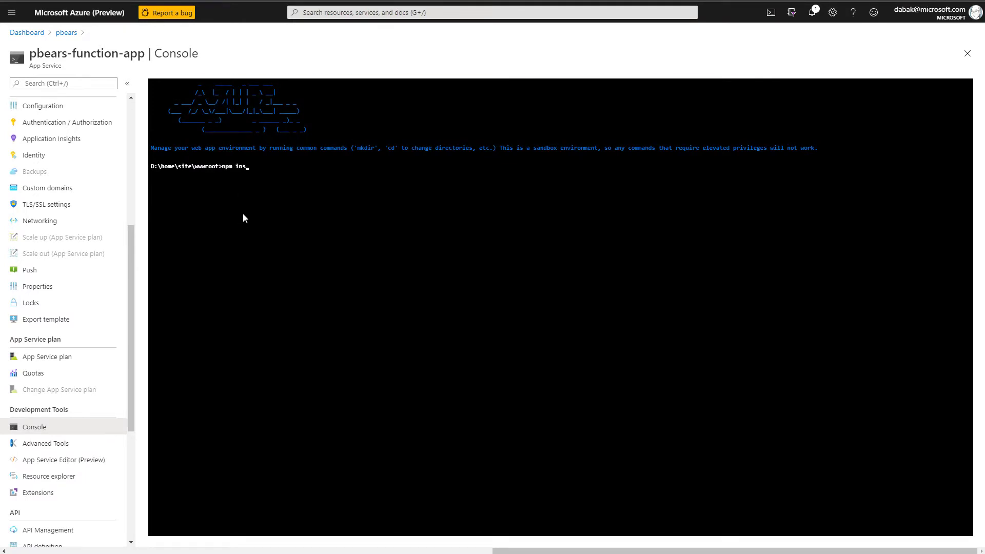
{"action": "key", "text": "Return"}
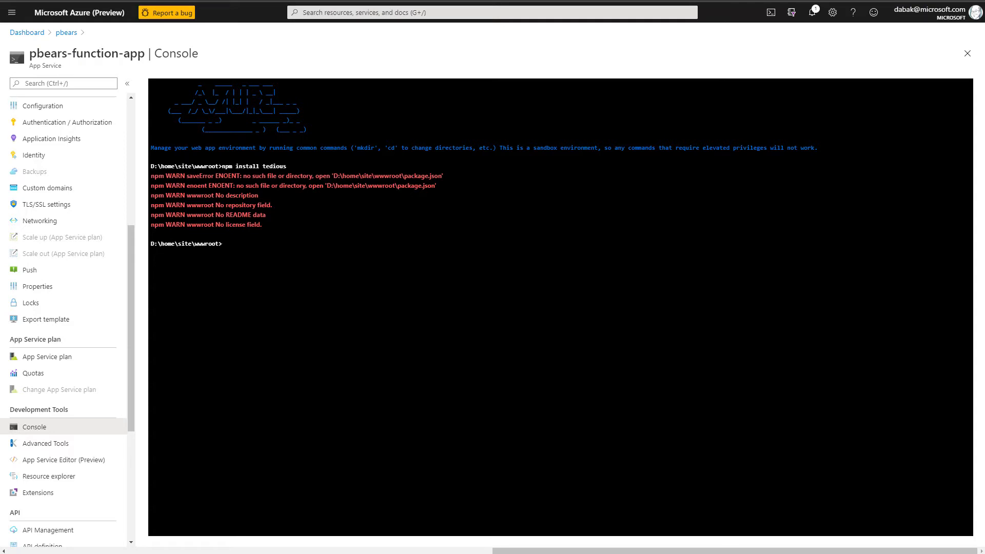
{"action": "mouse_move", "coordinate": [135, 407]}
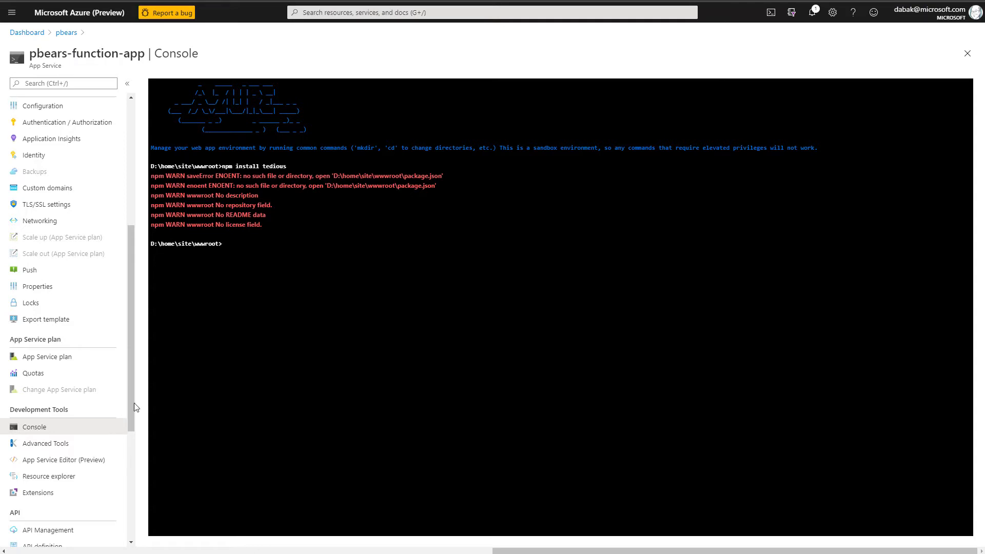
{"action": "scroll", "scroll_direction": "up", "scroll_amount": 3}
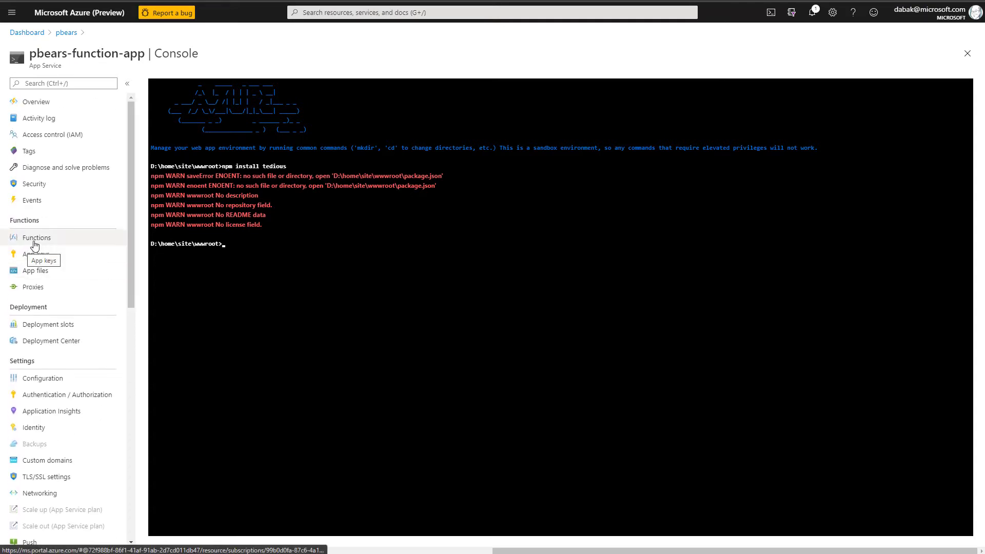
Edit BlobTrigger's index.js to write sightings into dbo.PolarBears, then save it
{"action": "left_click", "coordinate": [35, 238]}
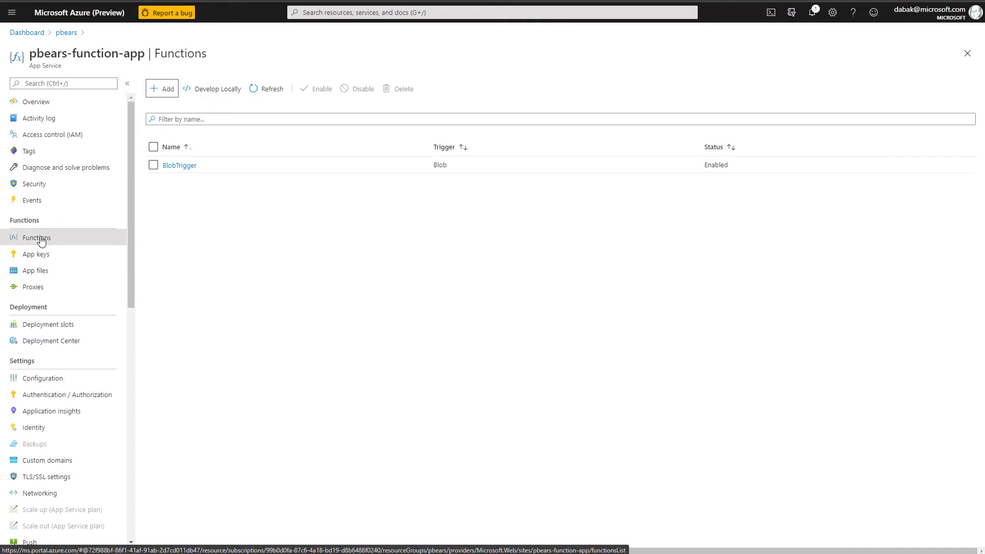
{"action": "left_click", "coordinate": [180, 164]}
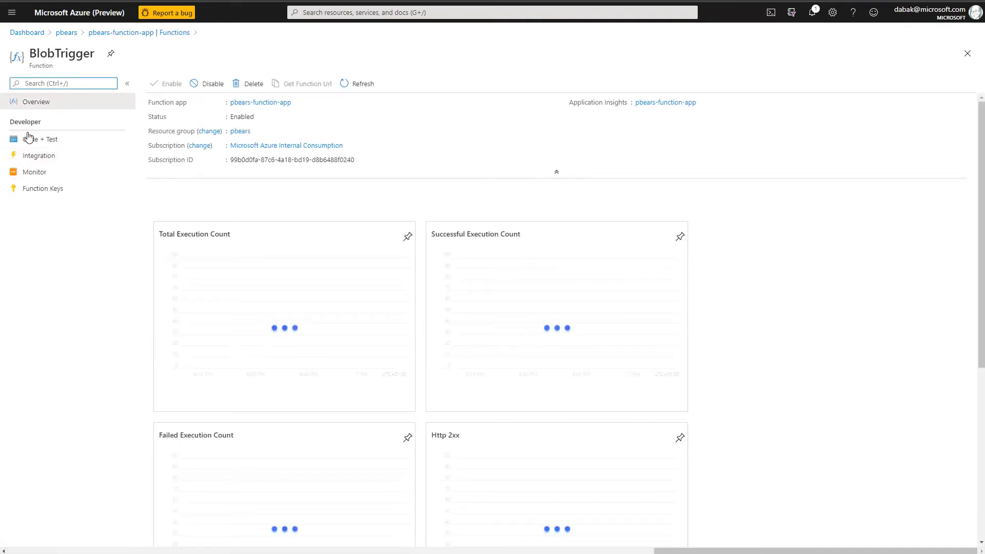
{"action": "left_click", "coordinate": [40, 139]}
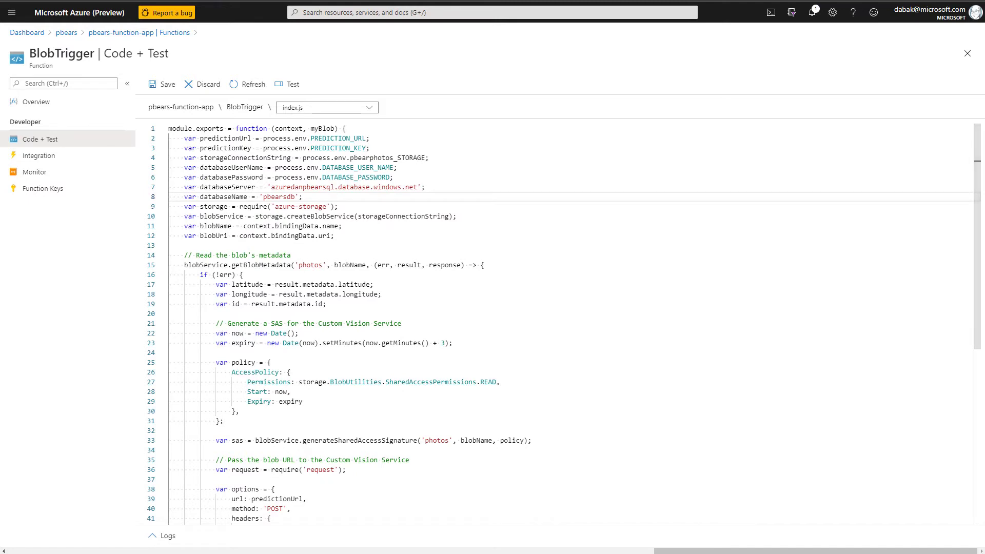
{"action": "left_click", "coordinate": [182, 196]}
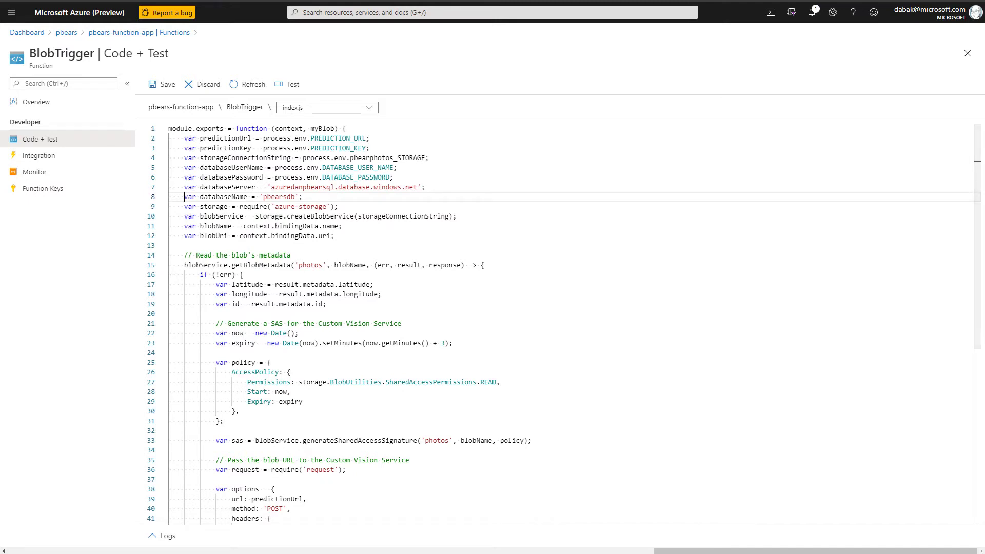
{"action": "scroll", "scroll_direction": "down", "scroll_amount": 3}
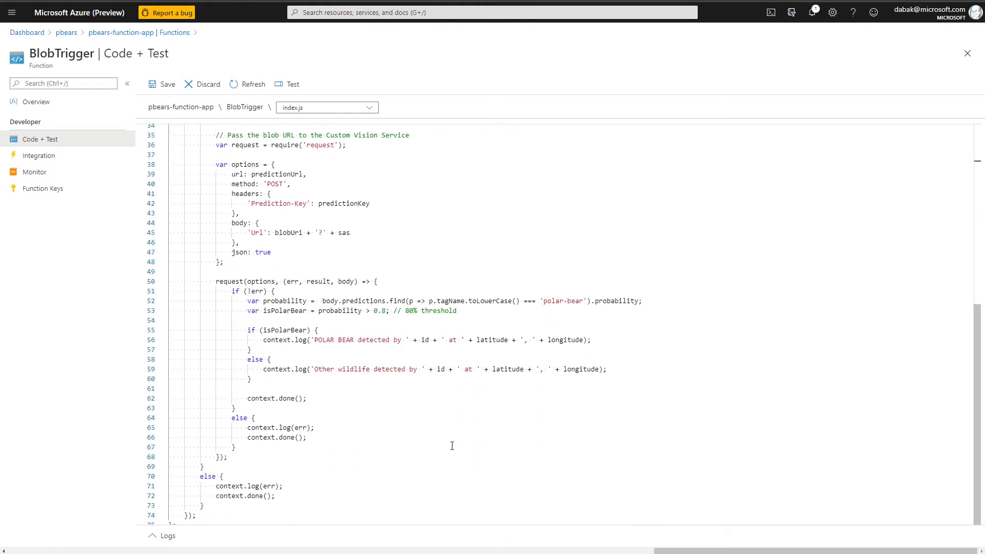
{"action": "scroll", "scroll_direction": "down", "scroll_amount": 3}
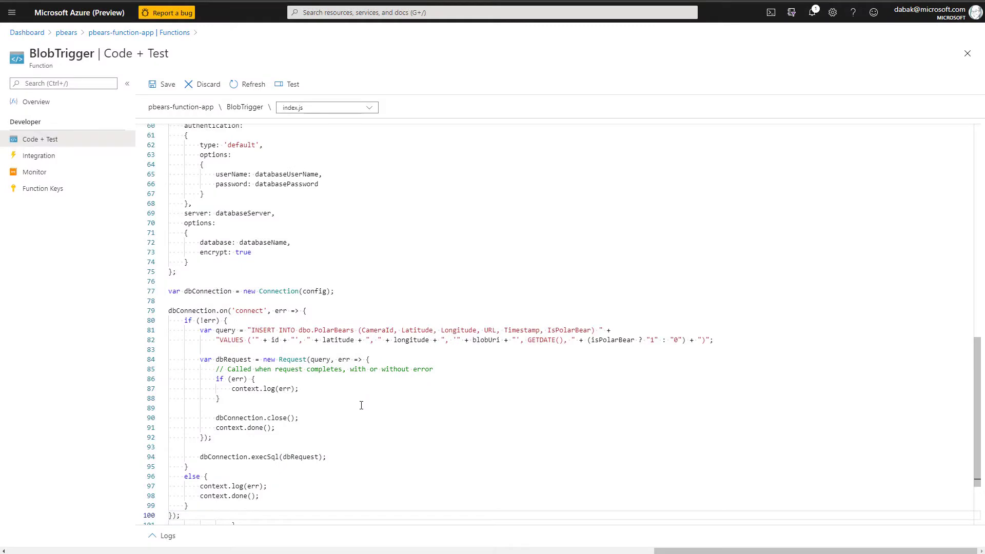
{"action": "left_click", "coordinate": [180, 515]}
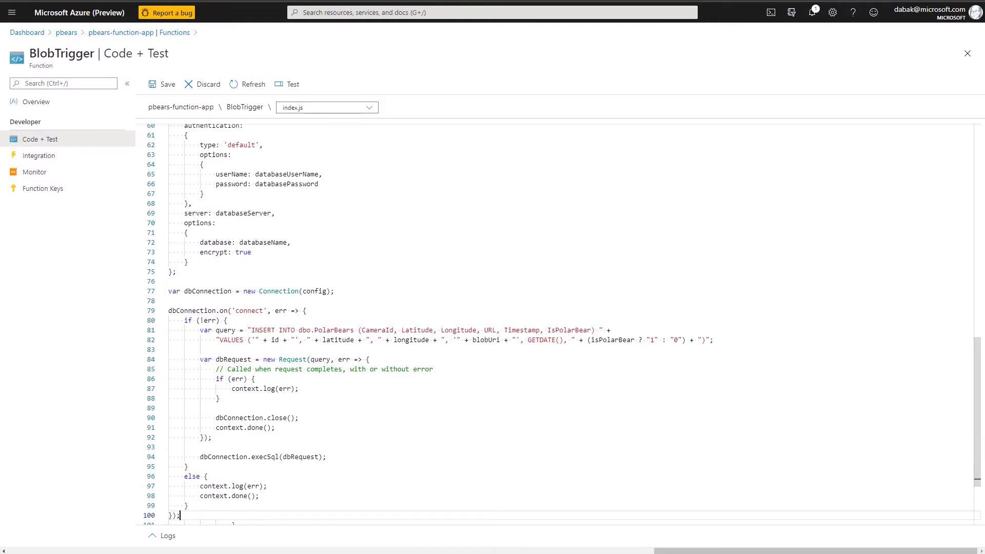
{"action": "mouse_move", "coordinate": [265, 270]}
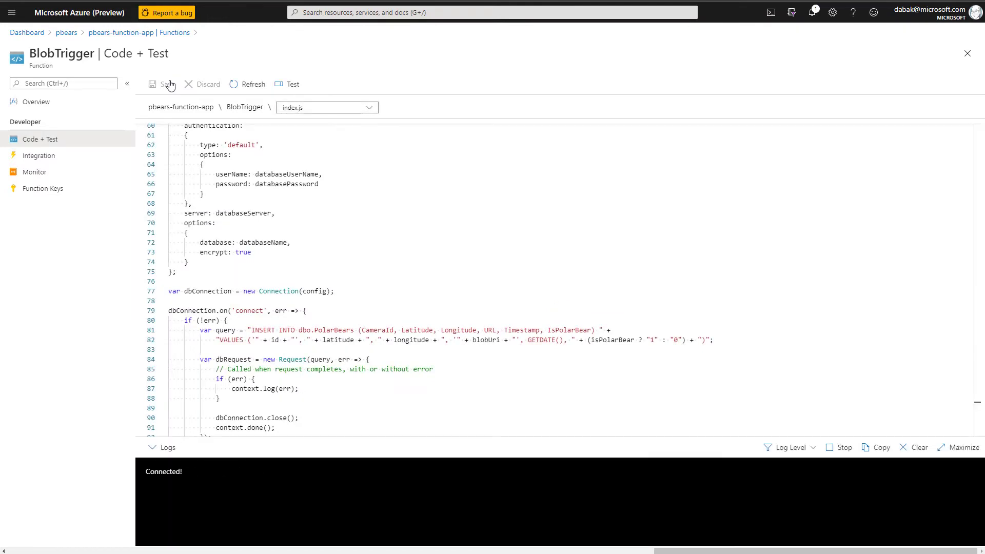
{"action": "left_click", "coordinate": [36, 102]}
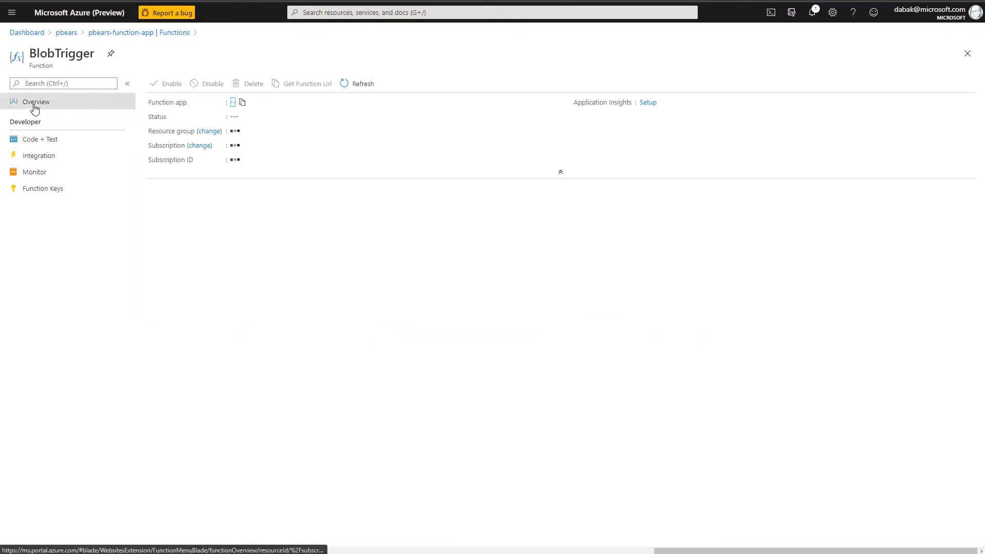
{"action": "left_click", "coordinate": [120, 32]}
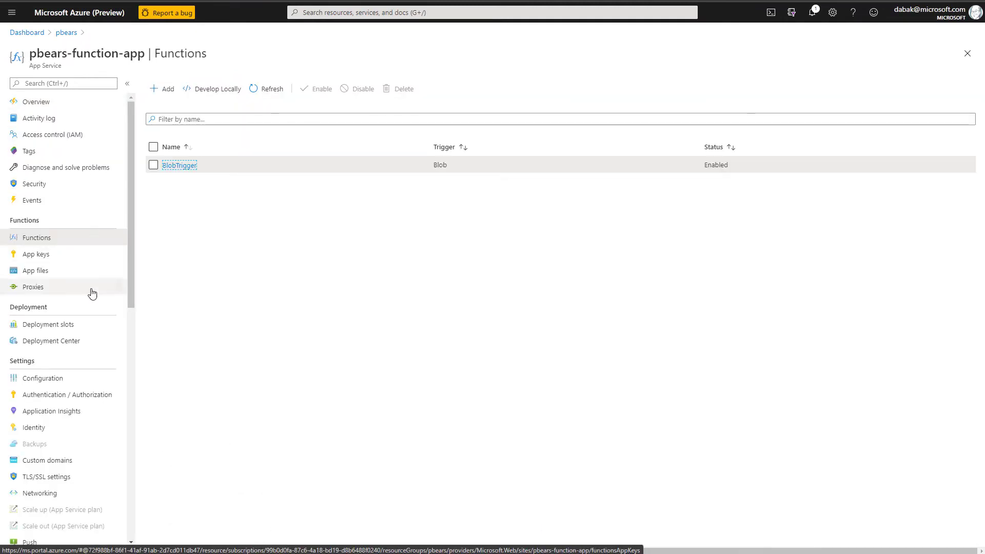
Add app settings DATABASE_USER_NAME=azuredan and DATABASE_PASSWORD, then run node run.js
{"action": "left_click", "coordinate": [42, 378]}
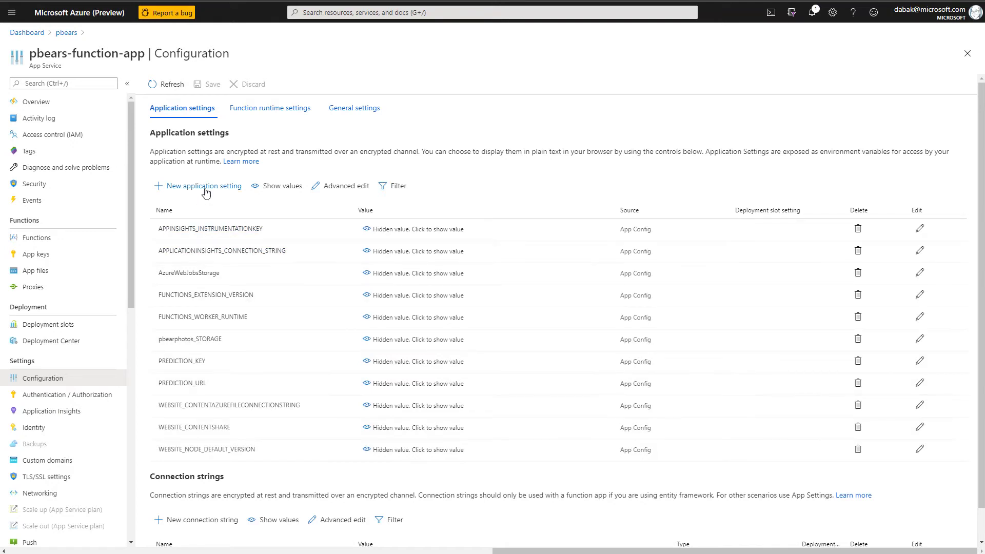
{"action": "left_click", "coordinate": [203, 185]}
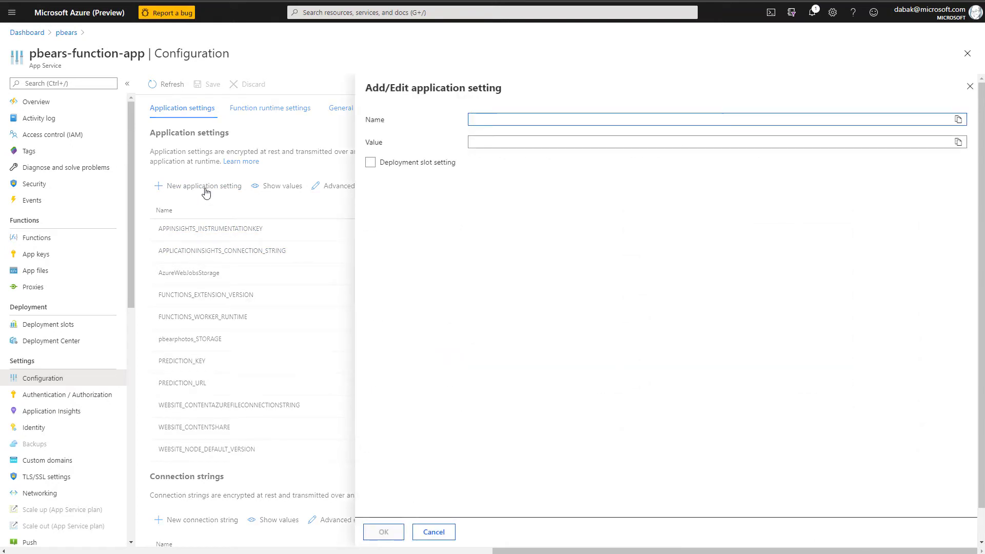
{"action": "type", "text": "DATABASE_USER_NAME"}
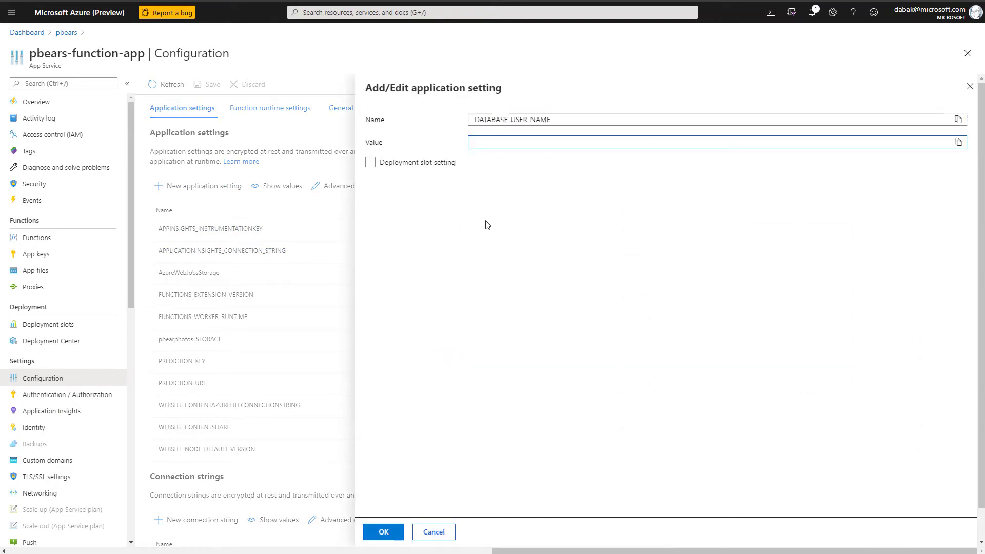
{"action": "type", "text": "azuredan"}
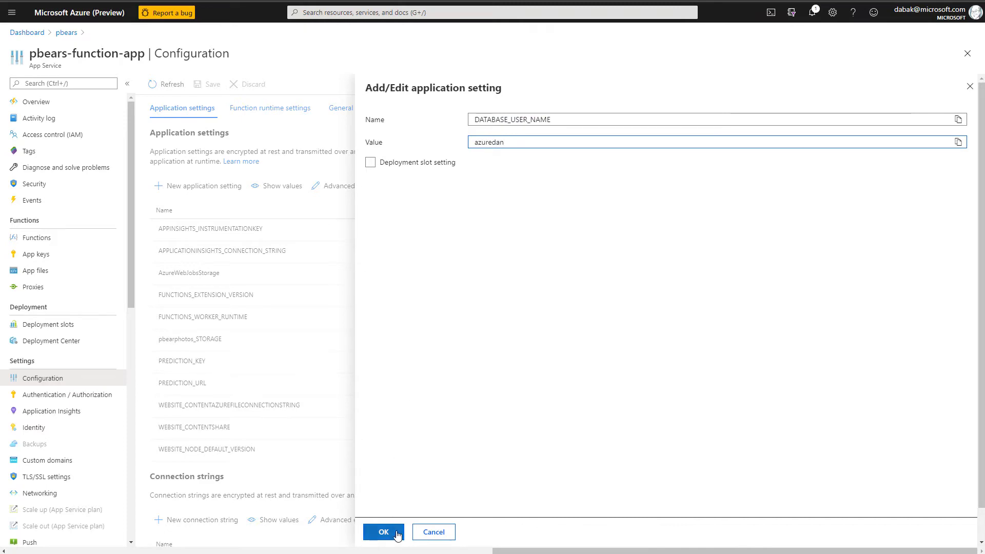
{"action": "left_click", "coordinate": [383, 532]}
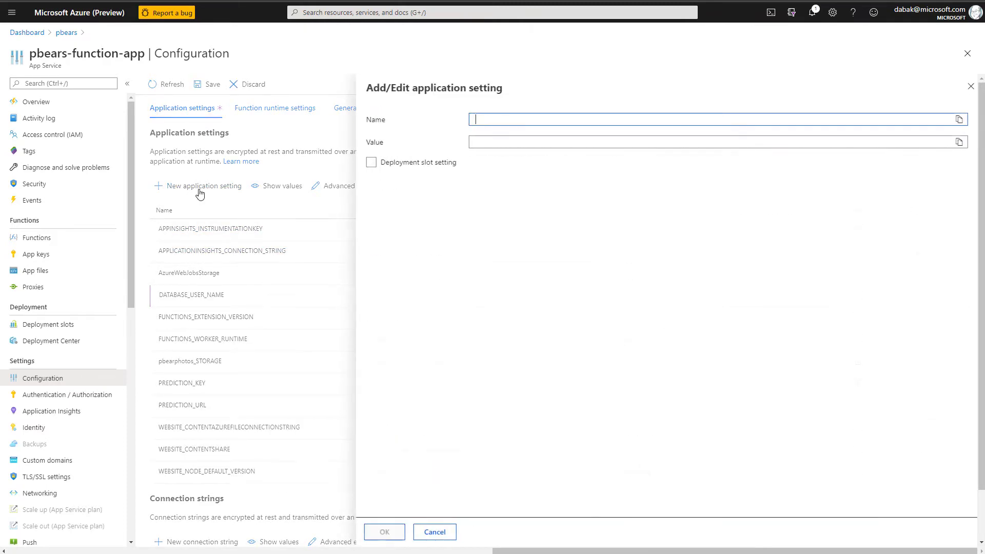
{"action": "type", "text": "DATABASE_PASSWORD"}
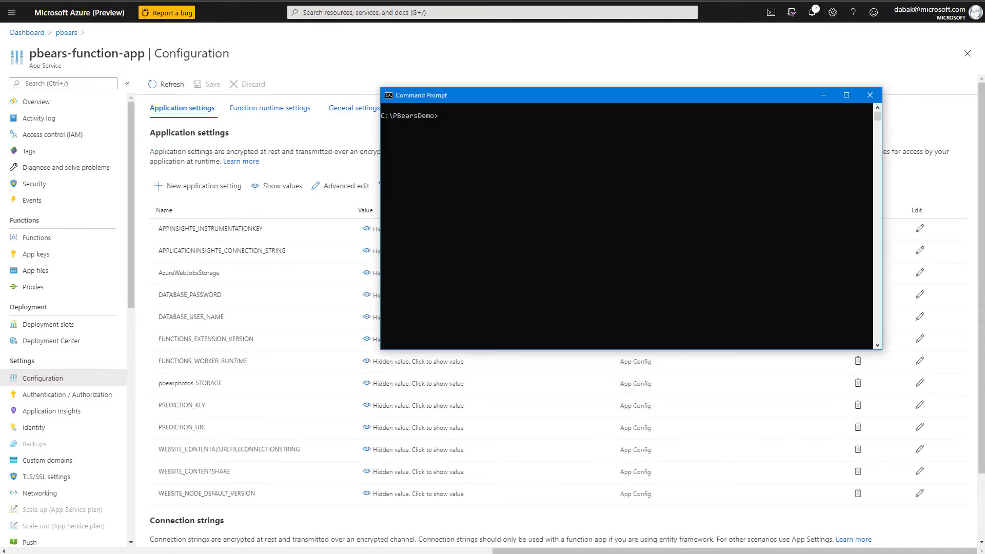
{"action": "type", "text": "node run.js"}
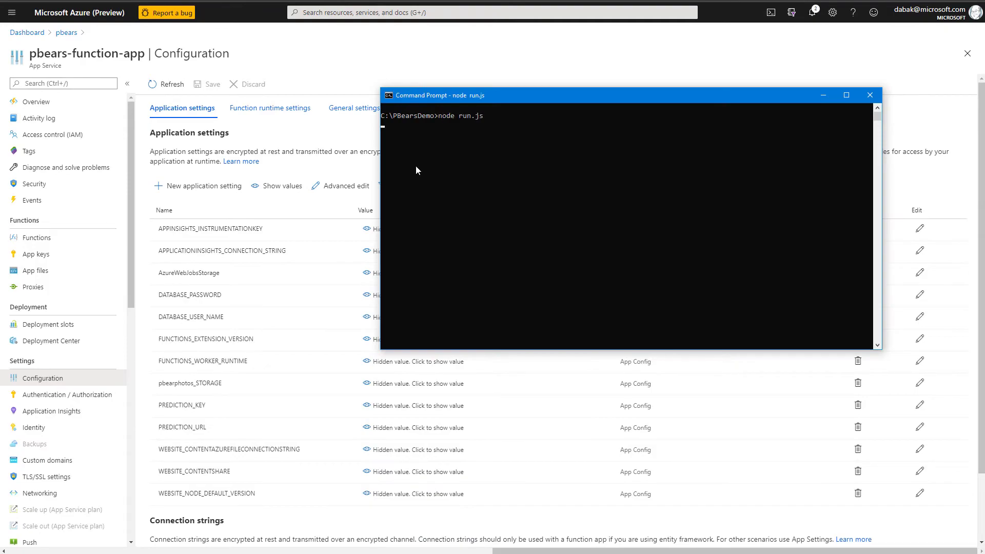
{"action": "left_click", "coordinate": [66, 32]}
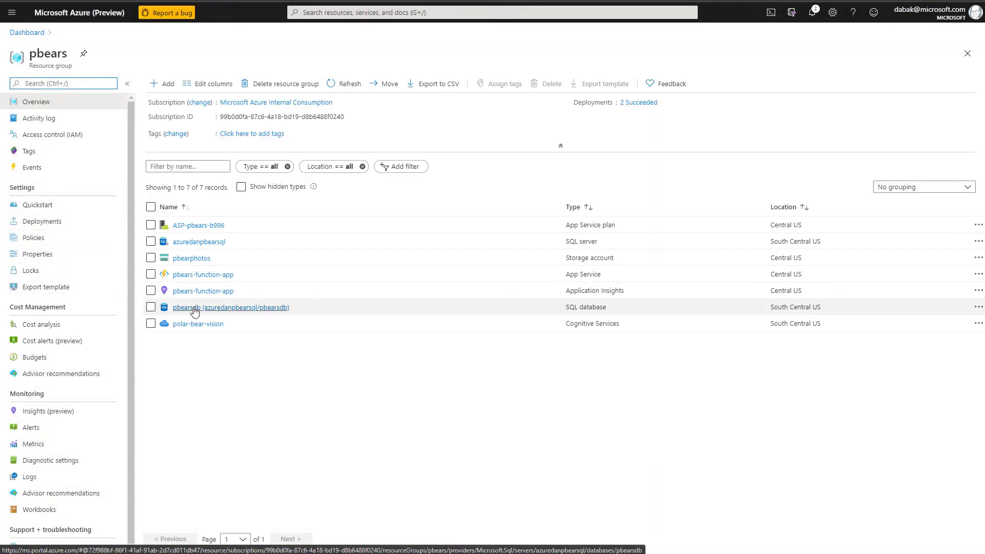
Run SELECT * FROM dbo.PolarBears on pbearsdb to list the sighting rows
{"action": "left_click", "coordinate": [230, 307]}
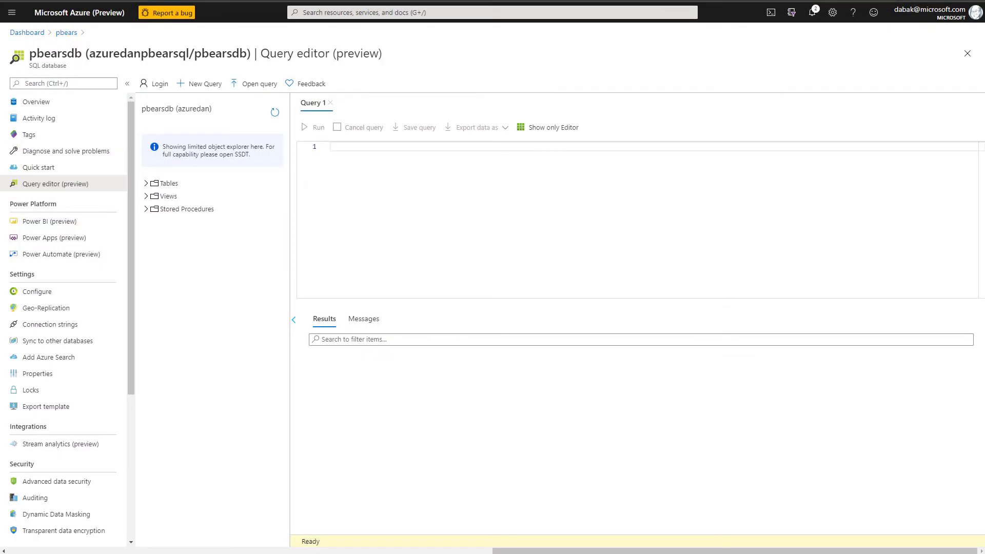
{"action": "type", "text": "SELECT * FROM dbo.PolarBears"}
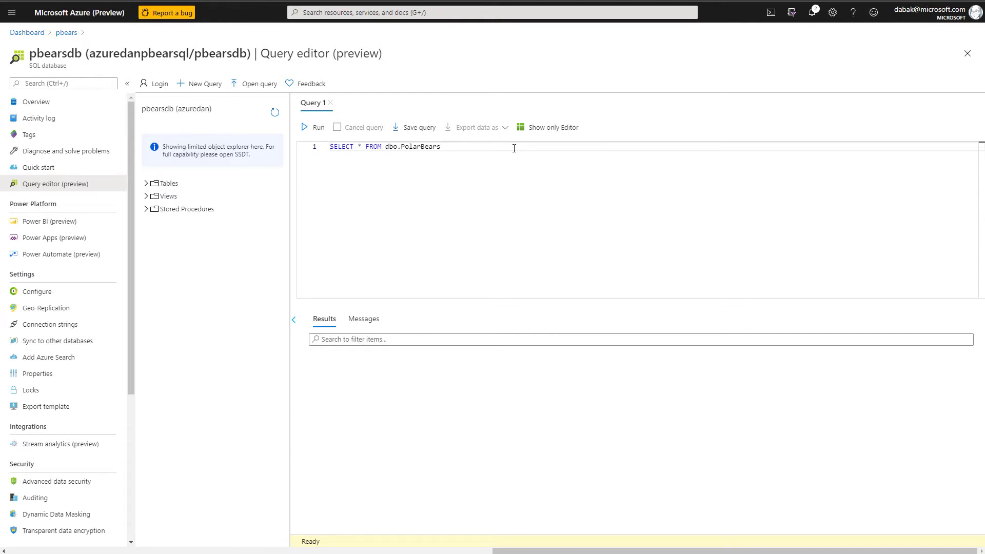
{"action": "left_click", "coordinate": [317, 126]}
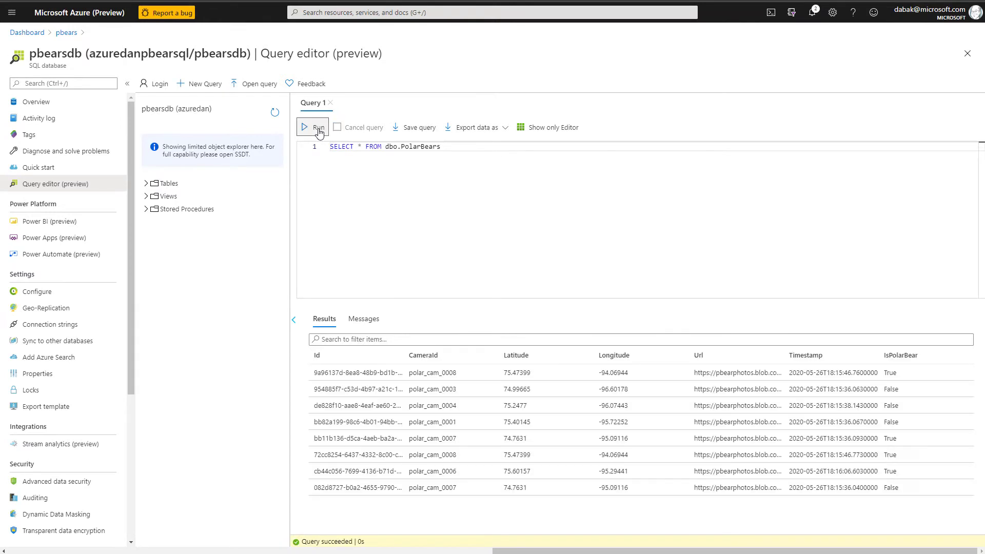